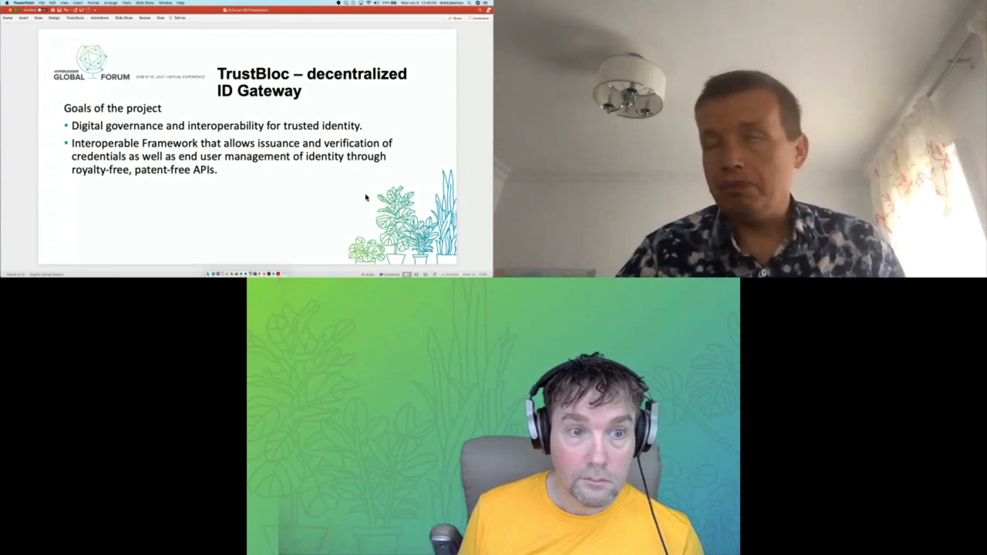
Advance from the project goals slide to the TrustBloc Capabilities slide.
key(right)
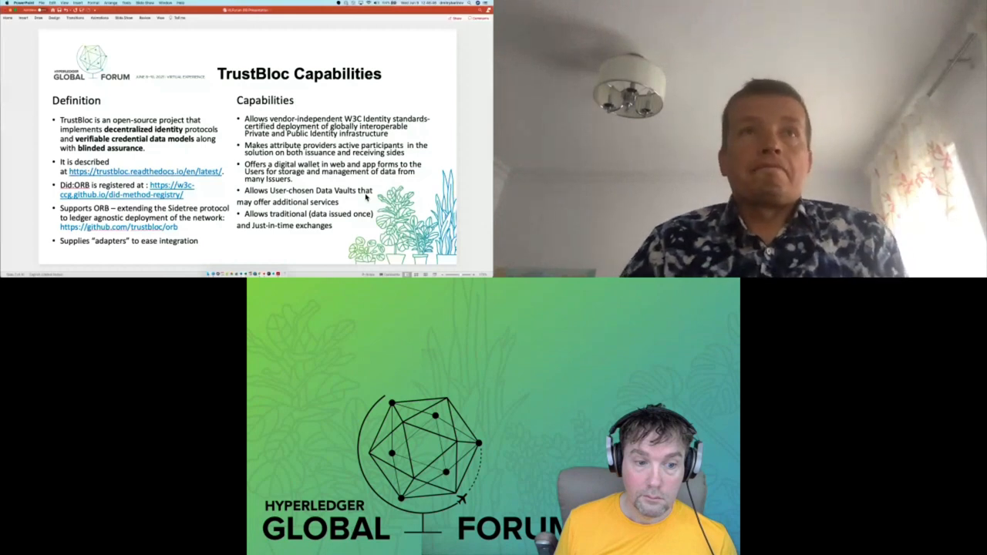
key(right)
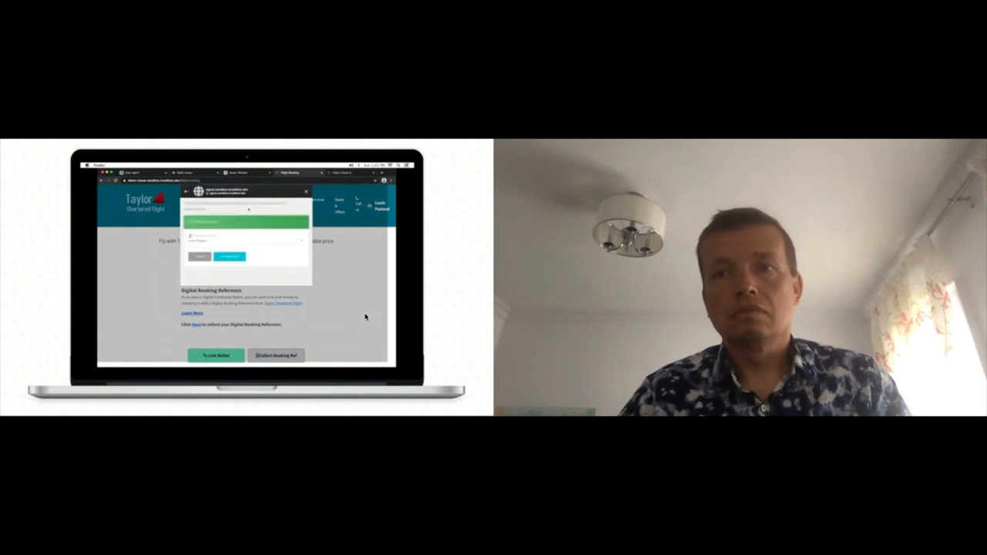
Finish linking the wallet, collect the booking reference, and accept saving the credential.
click(229, 256)
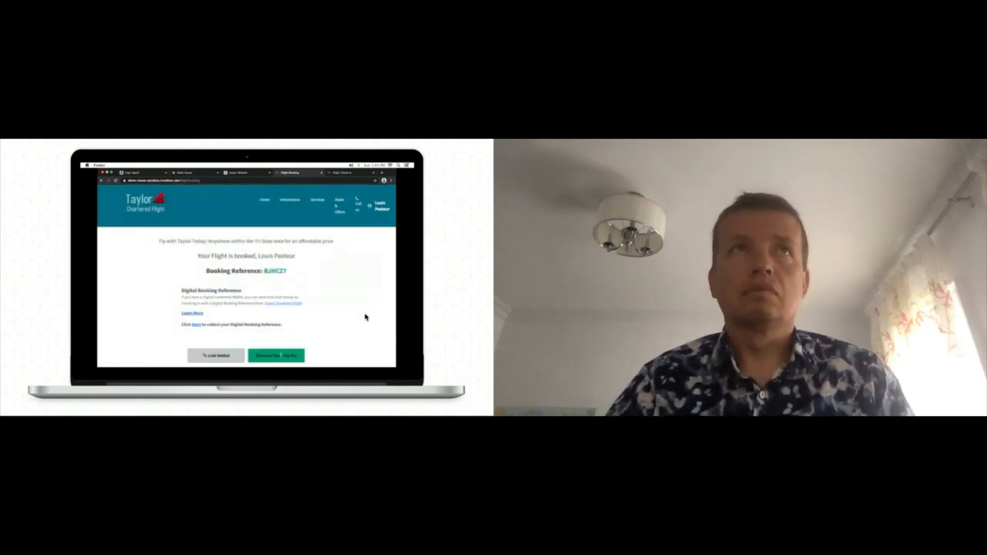
click(276, 355)
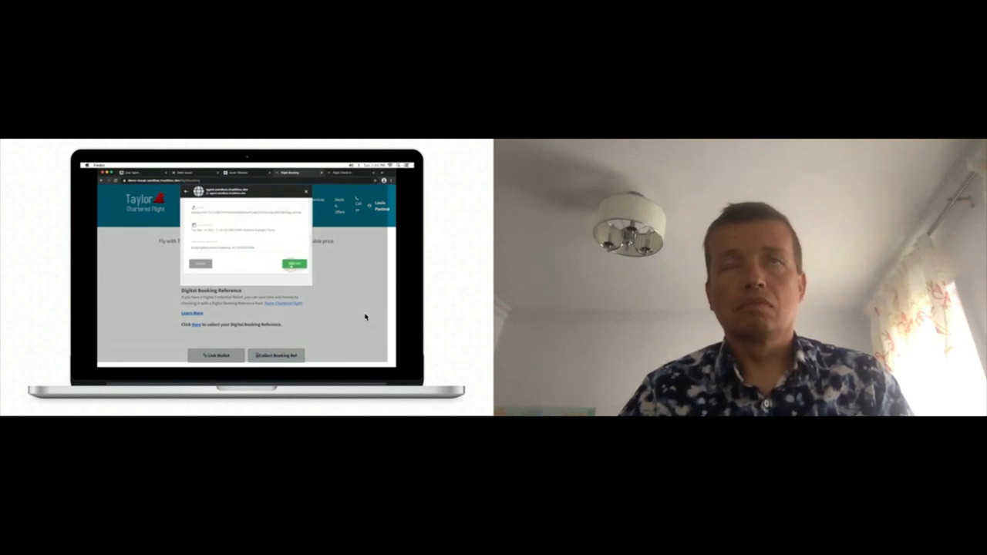
click(294, 264)
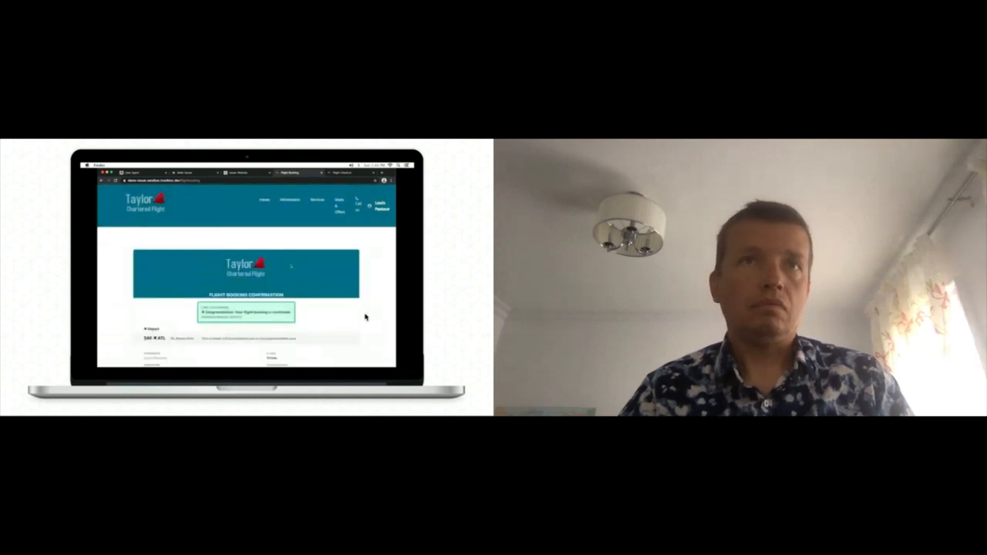
scroll(down, 3)
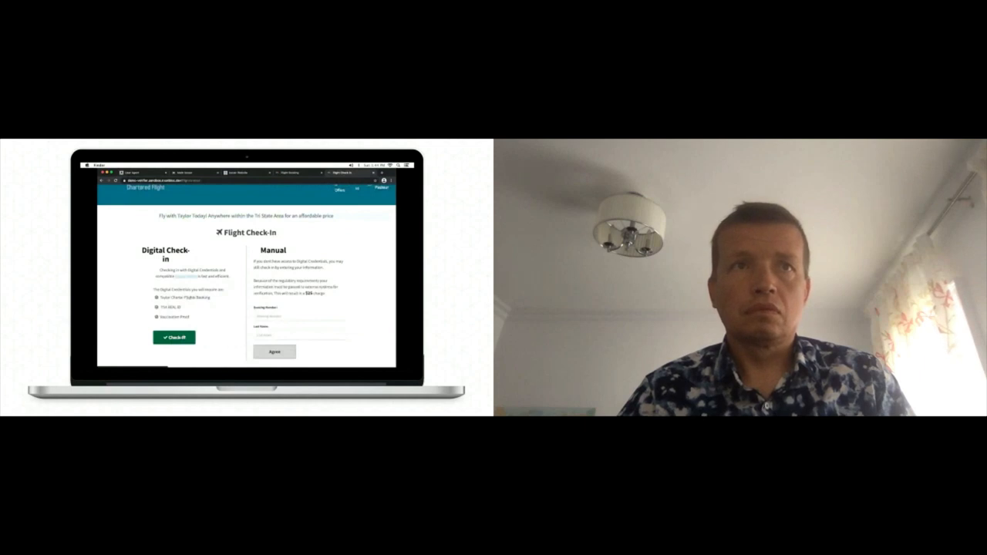
Advance through the digital ID verification page to the wallet credential-sharing prompt.
click(172, 337)
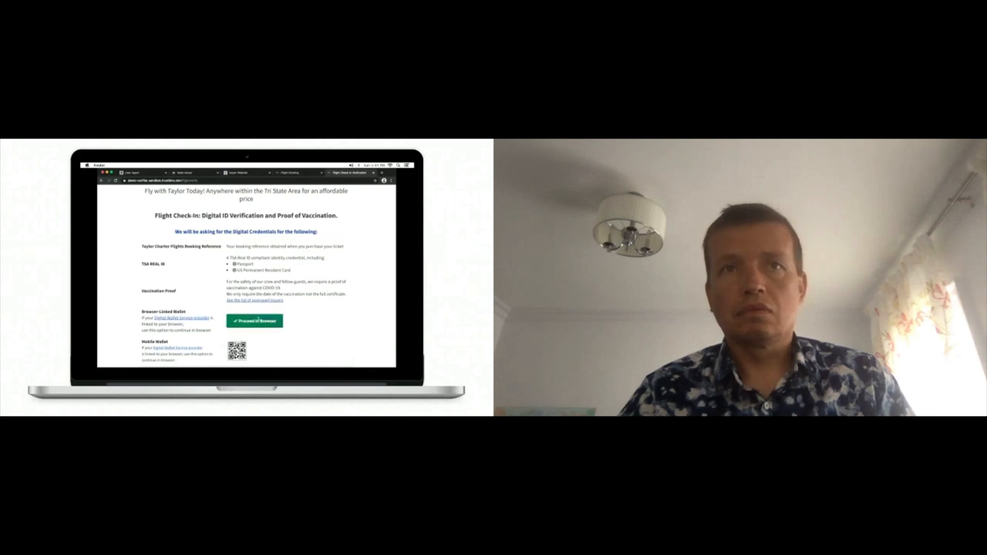
click(254, 321)
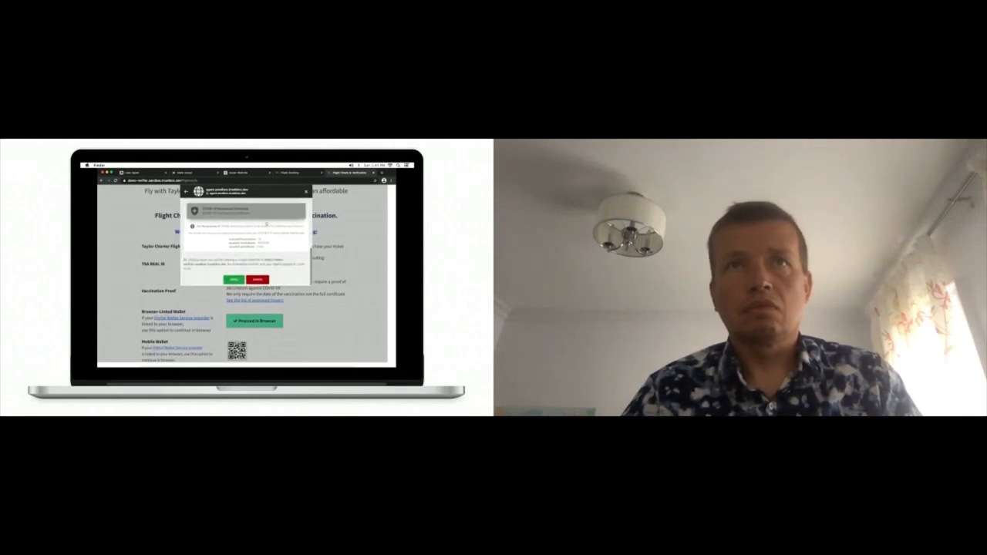
Advance to the Check-In Successful slide showing booking reference, REAL ID and vaccination verified.
click(234, 278)
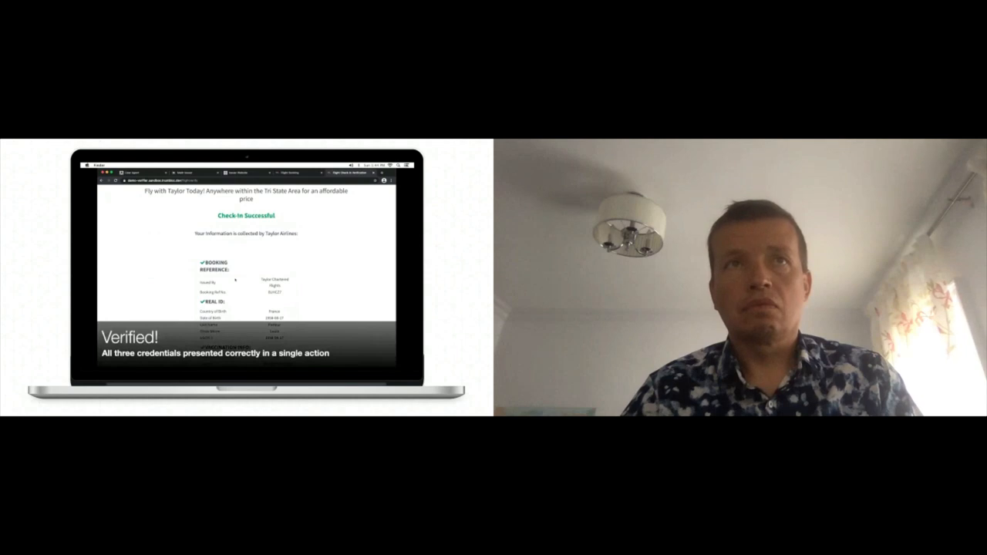
scroll(down, 3)
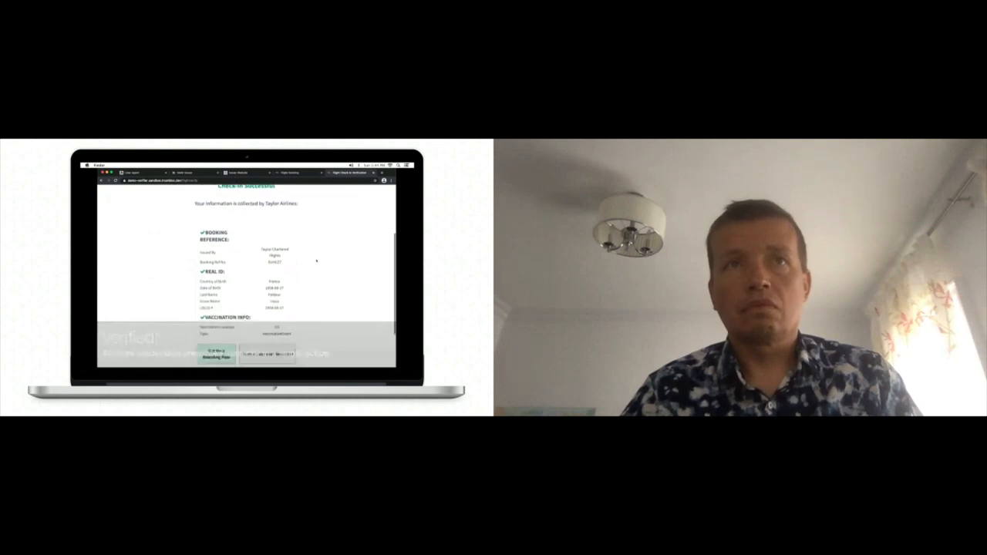